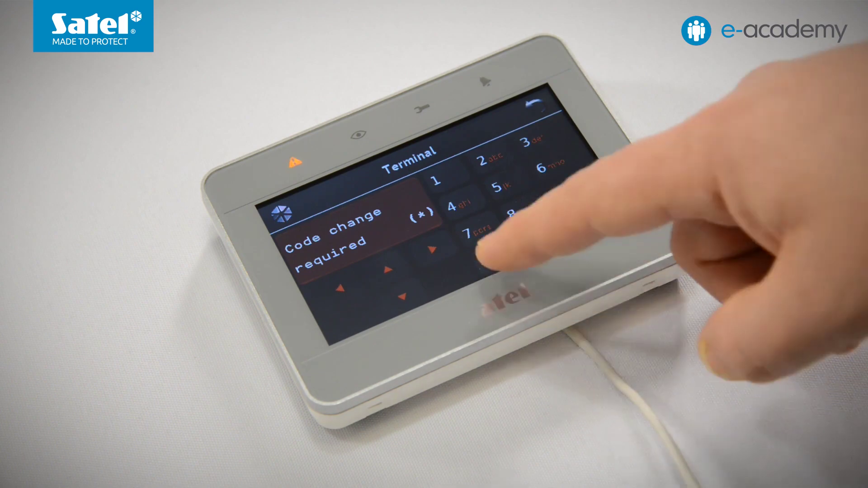
- Enter a digit of the user code on the INT-TSG terminal keypad
click(487, 243)
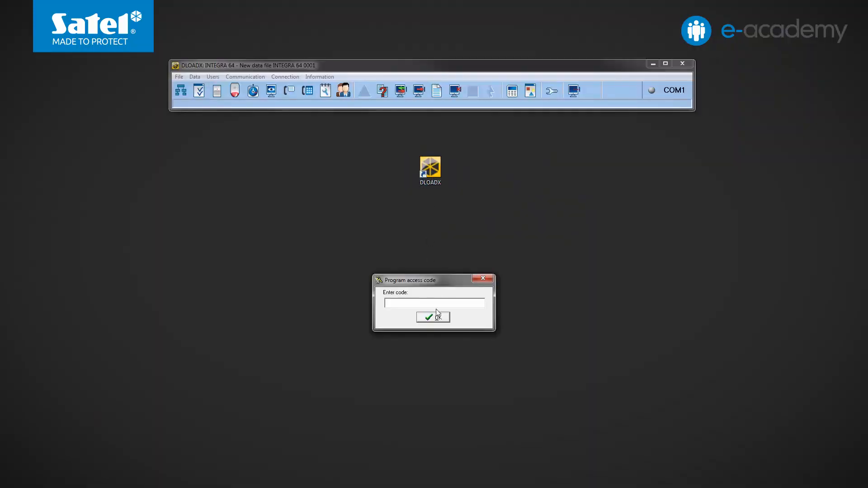
- Confirm the access code, create the new system by reading the panel's data, and show its structure
click(433, 318)
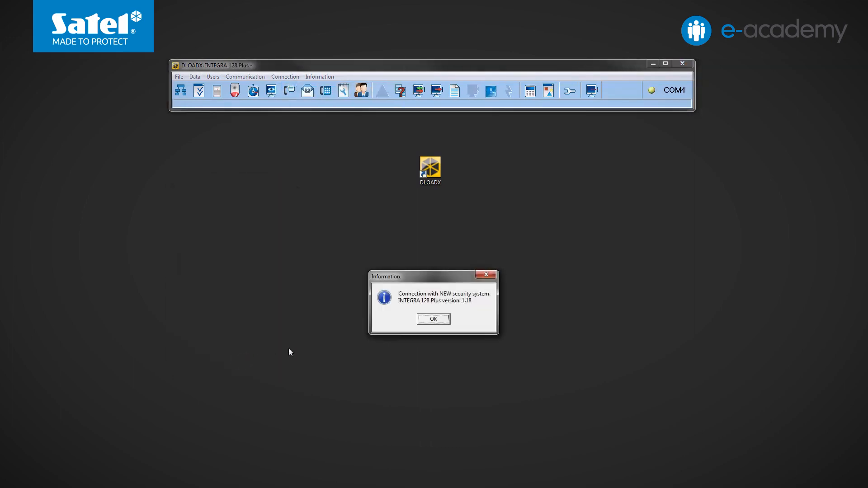
click(433, 320)
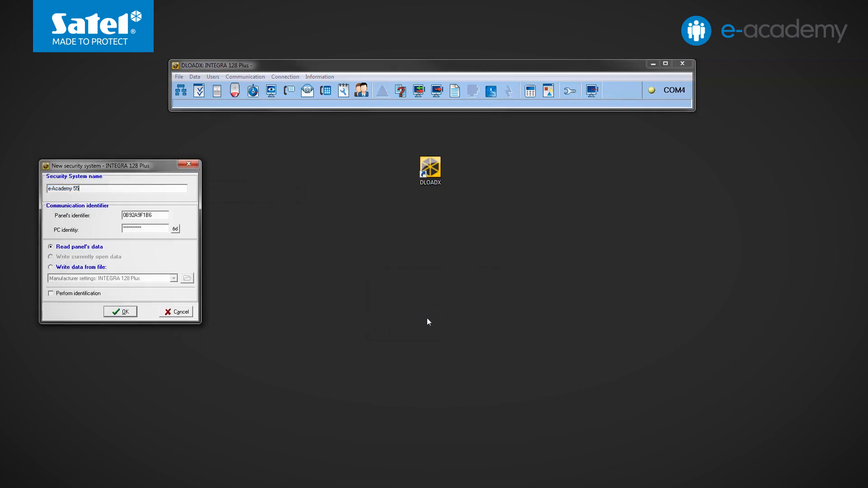
click(119, 312)
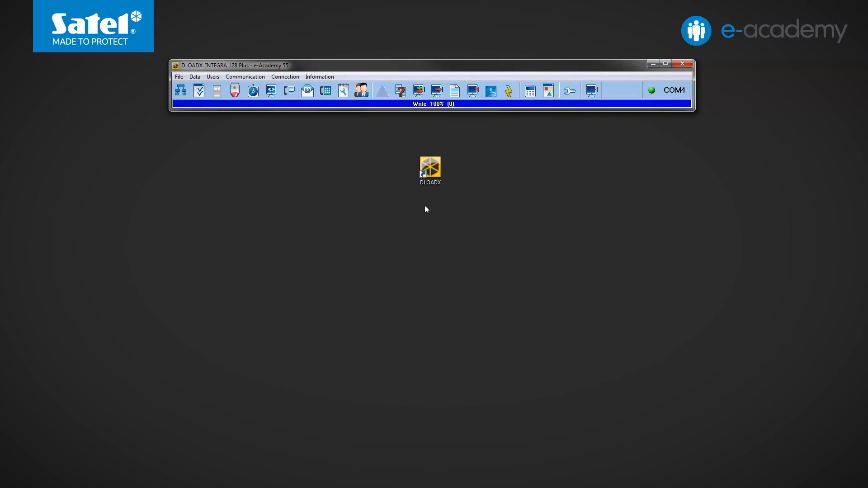
click(180, 91)
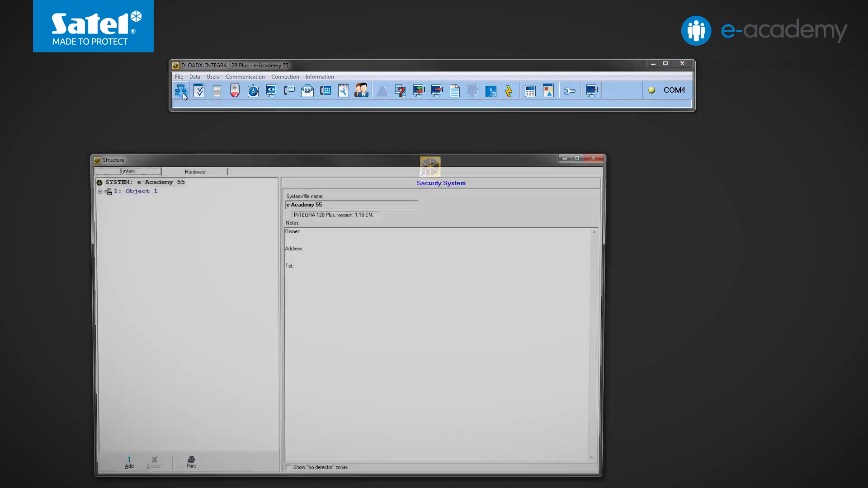
- Run keypad identification in Hardware so INT-TSG and ETHM+GSM are listed, then select 1: ETHM+GSM
click(195, 171)
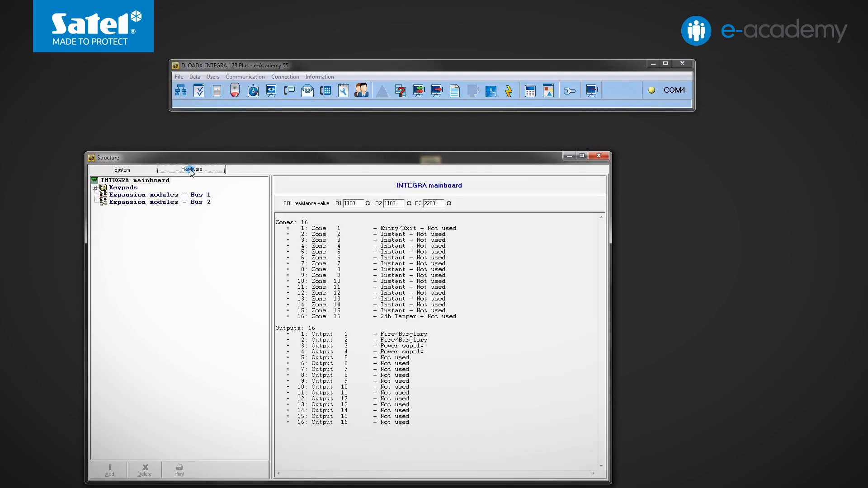
click(95, 187)
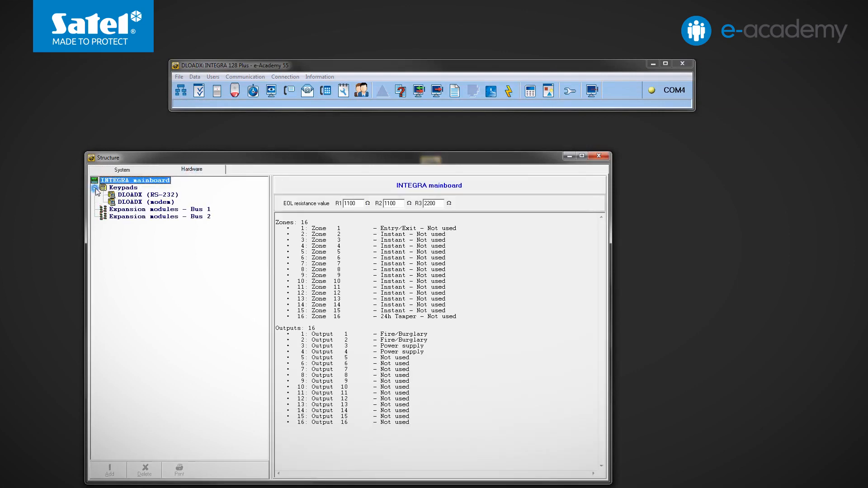
click(123, 187)
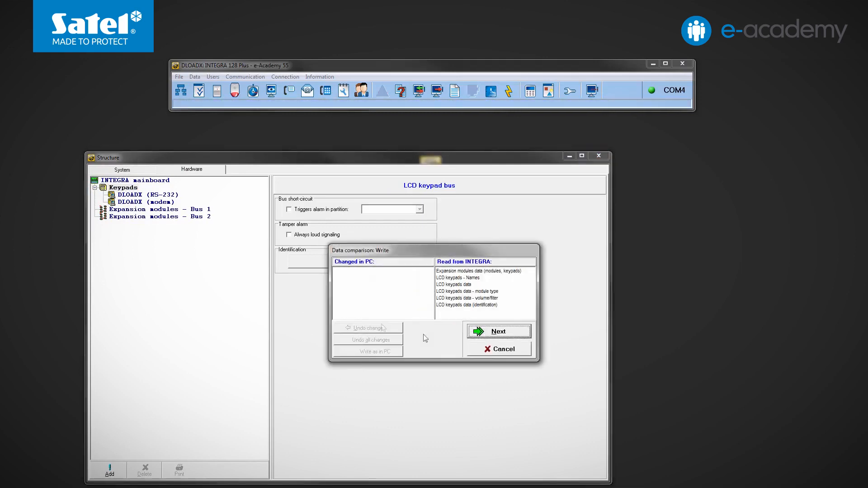
click(498, 331)
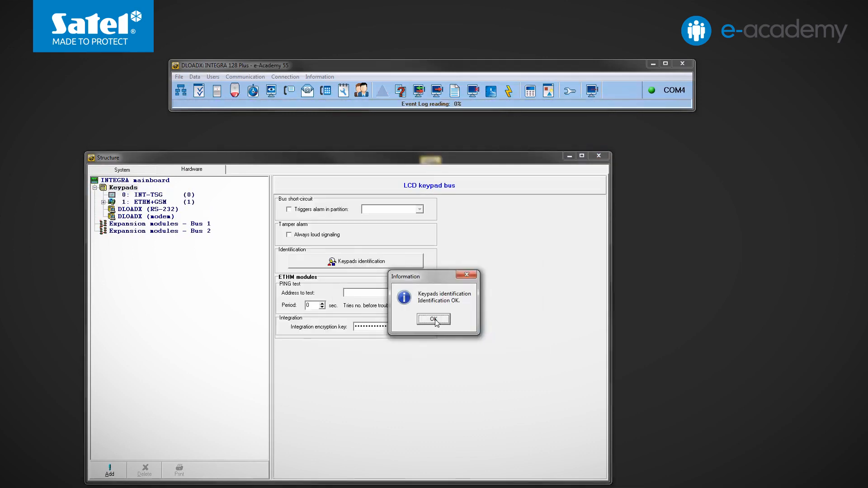
click(433, 319)
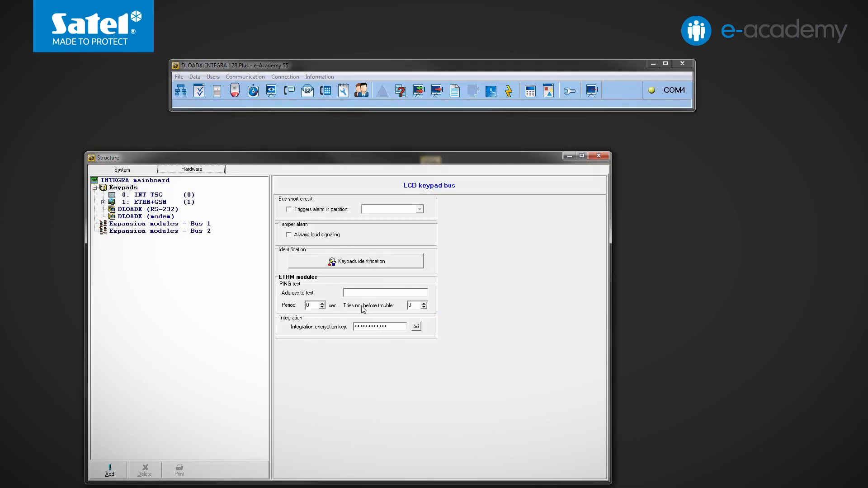
click(149, 202)
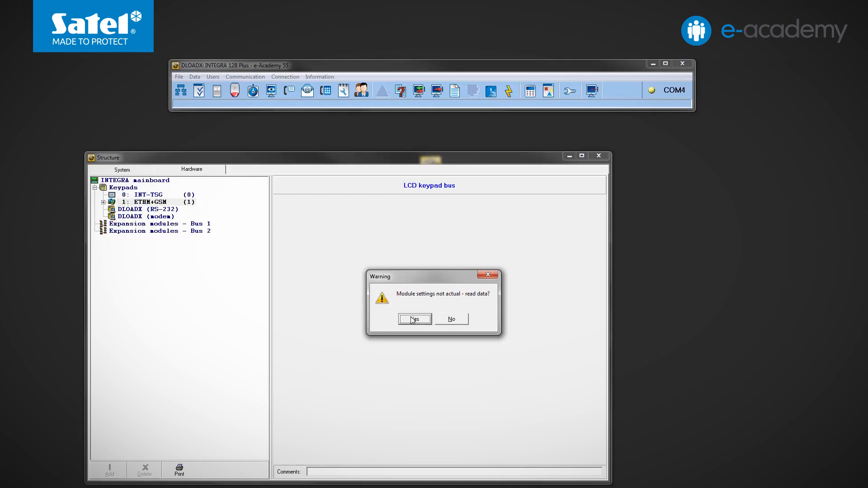
- Read the module data, fill the GSM phone settings for SIM 1 and SIM 2, and write them to the module
click(414, 319)
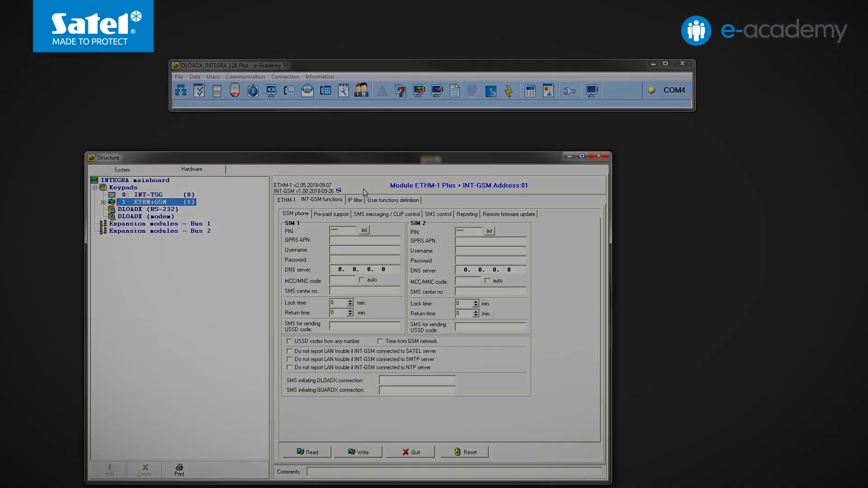
click(305, 452)
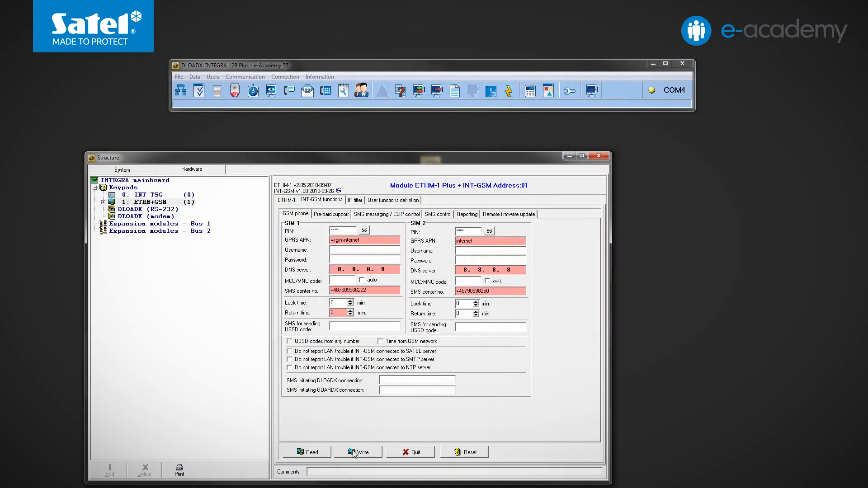
click(358, 452)
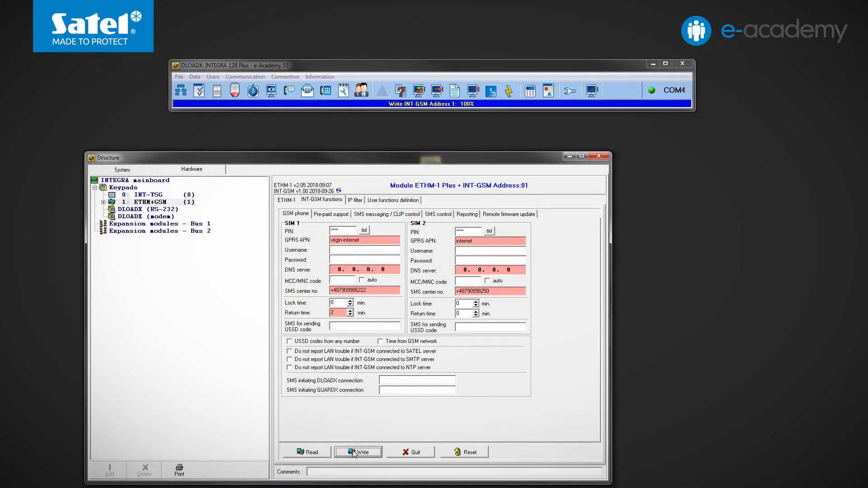
click(358, 453)
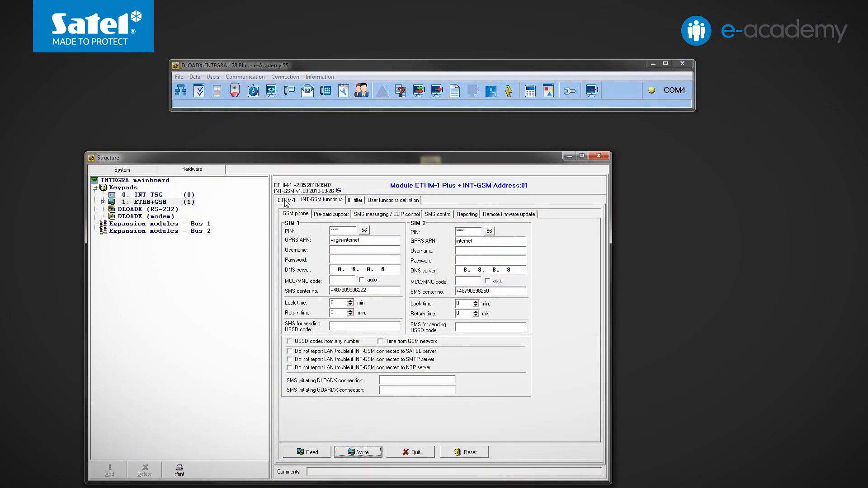
- In the ETHM-1 network settings, turn off automatic DNS and enter DNS server 8.8.8.8
click(287, 199)
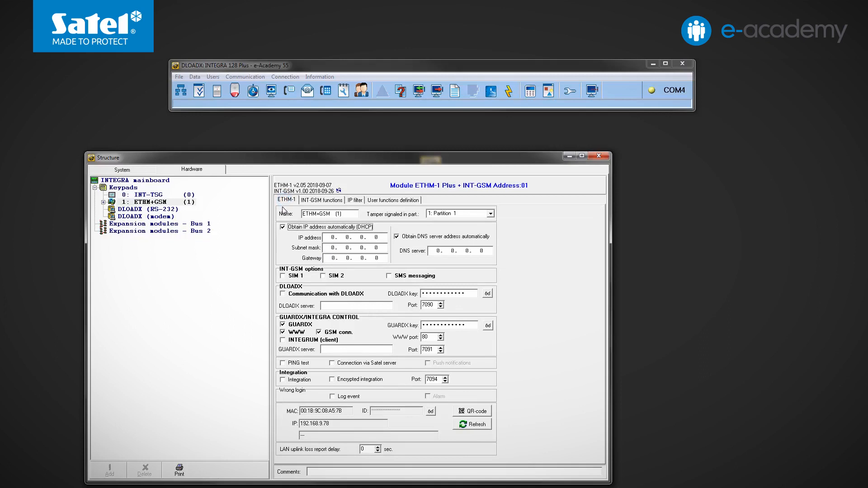
mouse_move(380, 232)
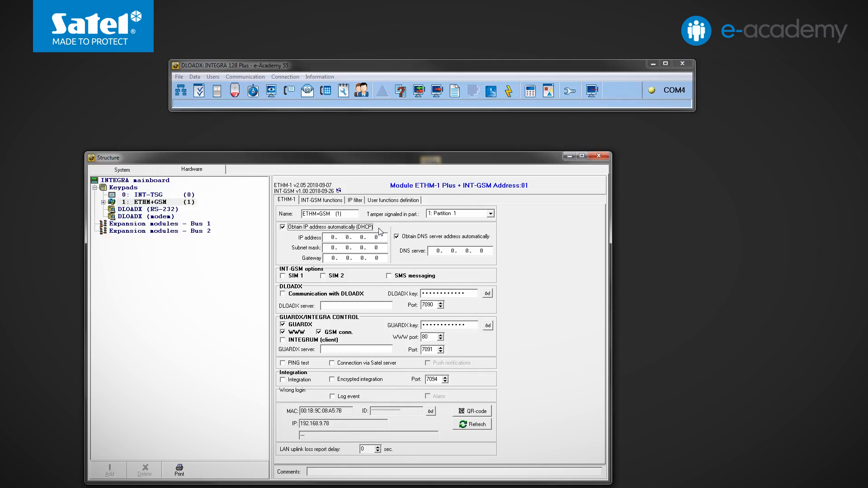
mouse_move(464, 244)
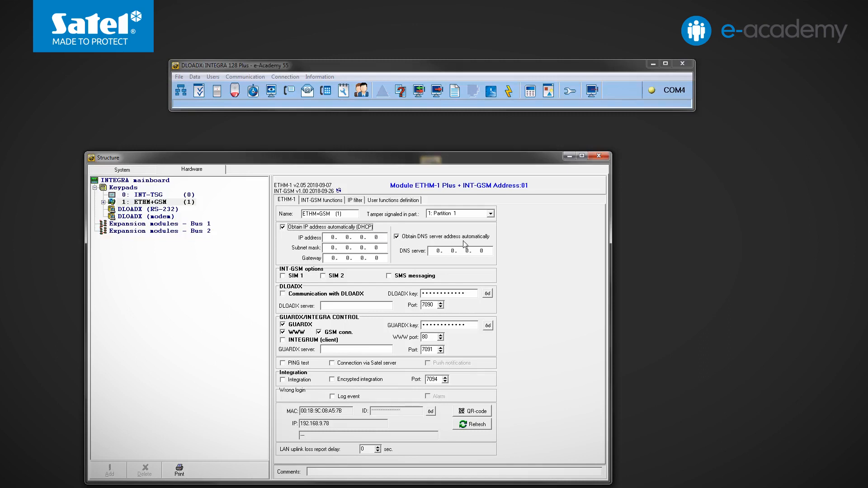
mouse_move(492, 243)
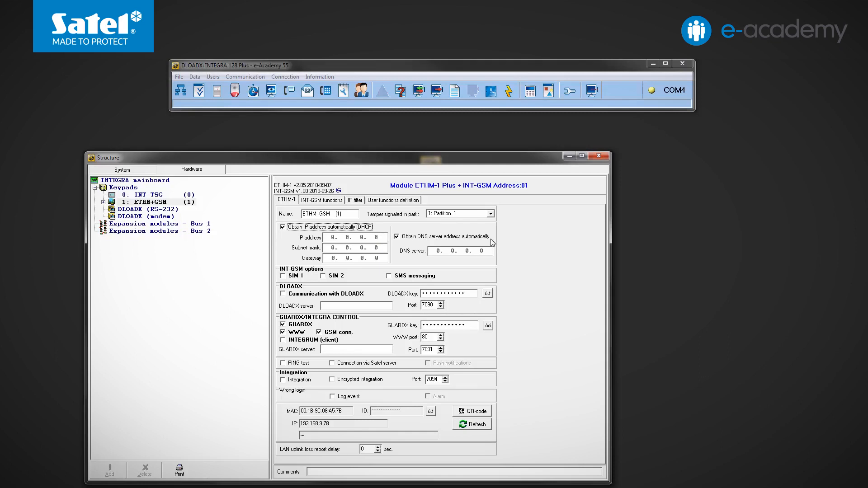
mouse_move(400, 241)
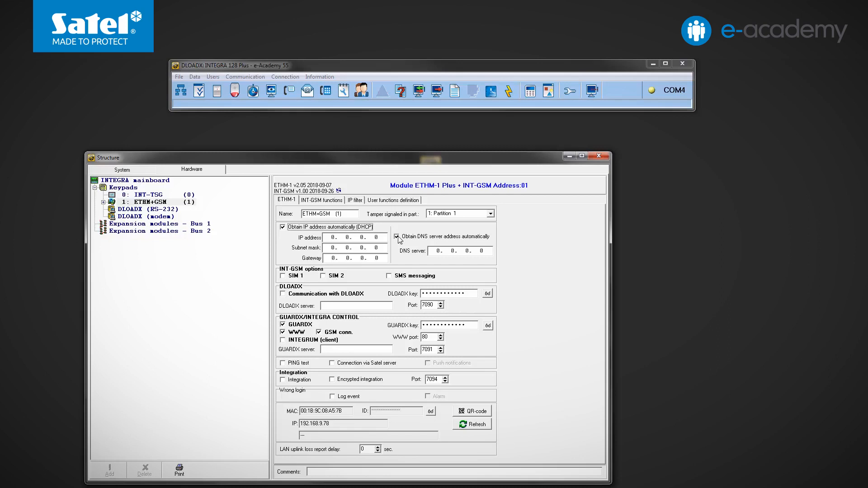
click(395, 236)
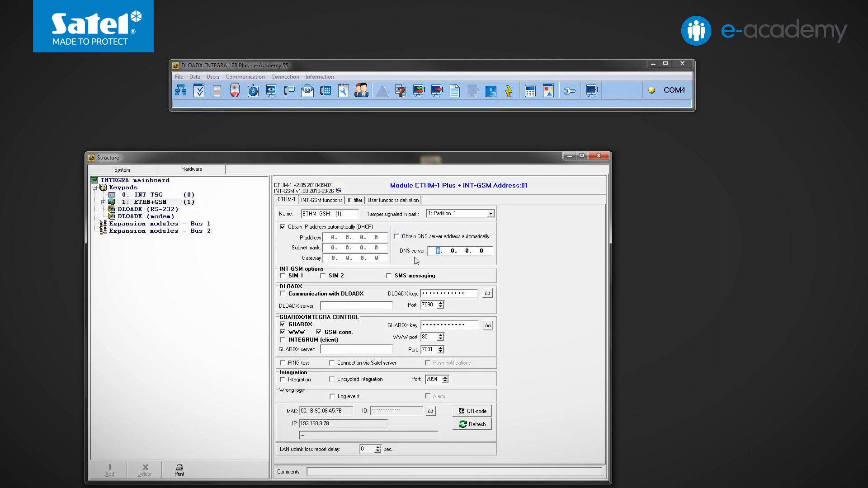
text(8.8.8.8)
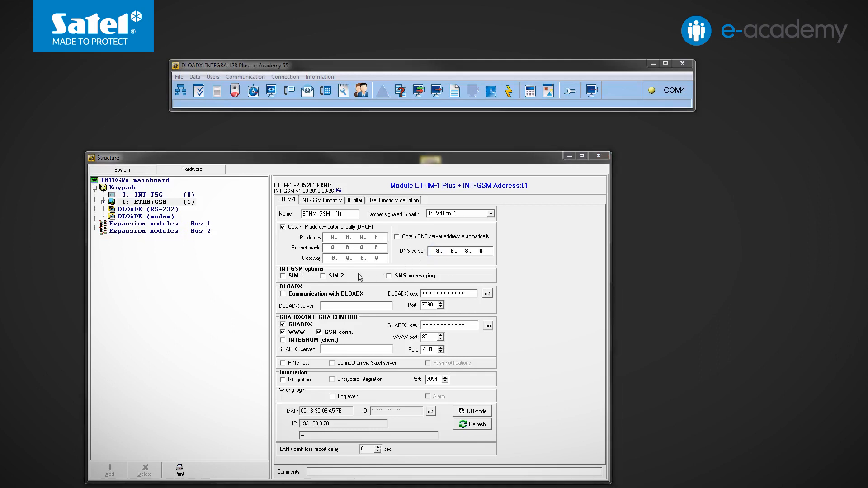
mouse_move(333, 273)
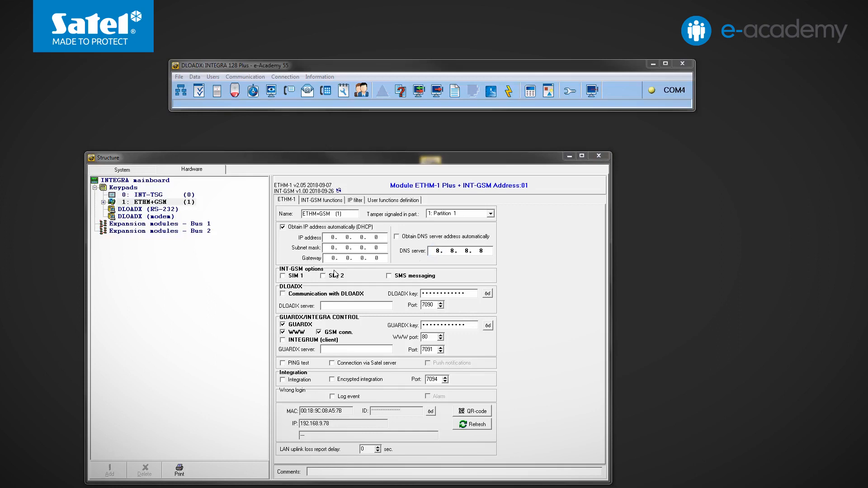
mouse_move(306, 287)
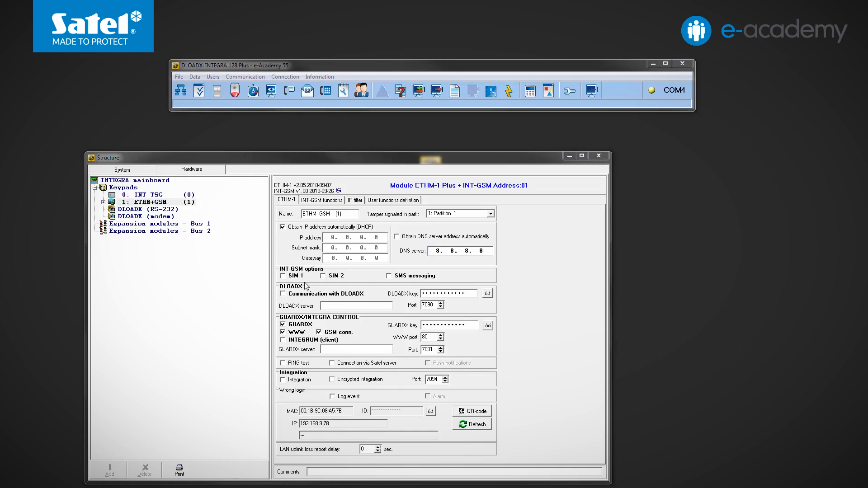
- Enable SIM 1, SIM 2 and communication with DLOADX, accepting the required options
click(283, 275)
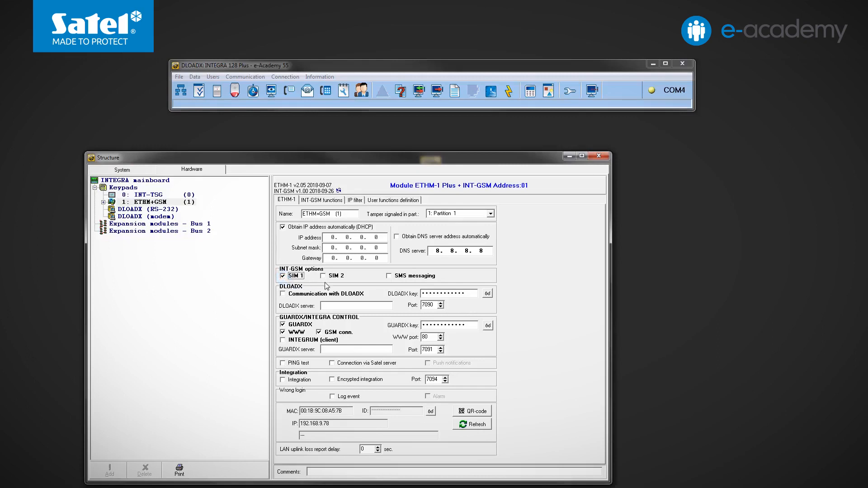
click(321, 276)
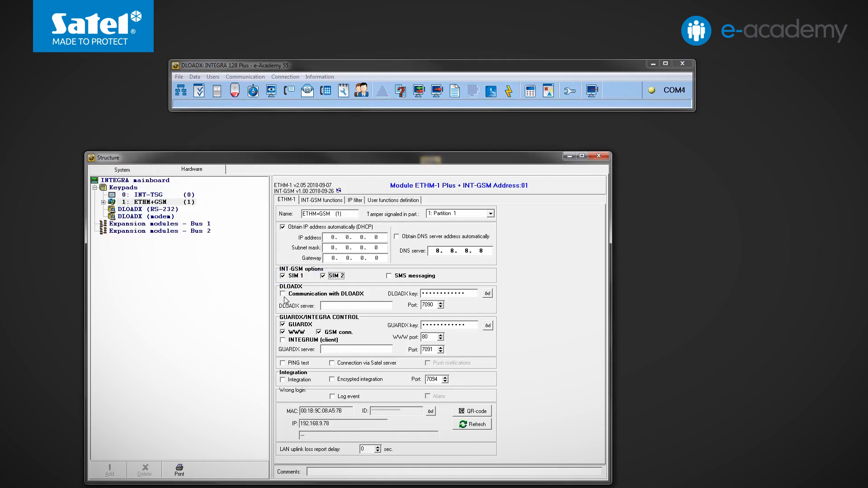
click(283, 293)
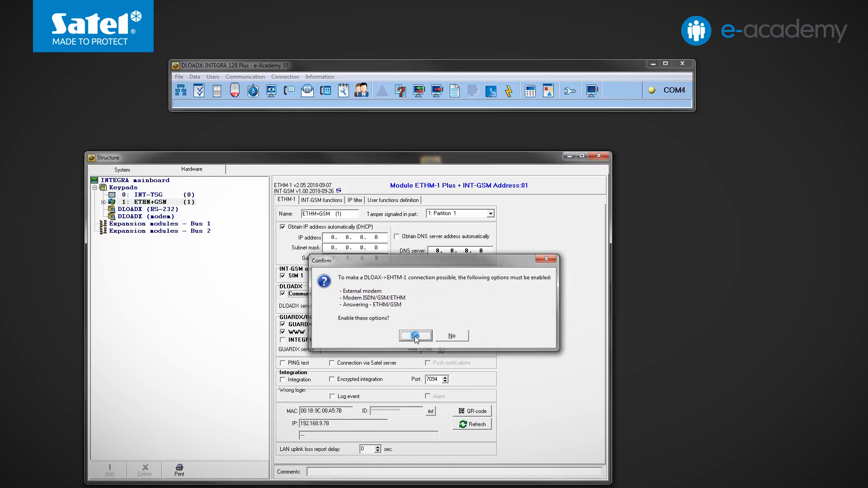
click(415, 335)
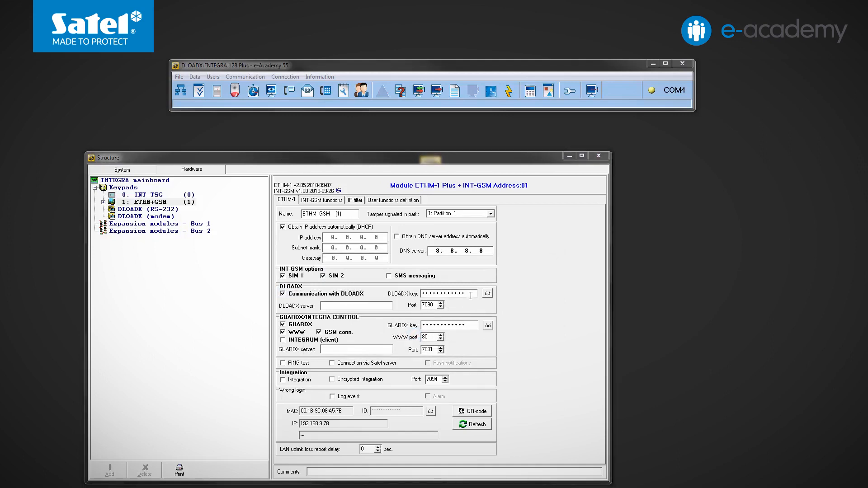
- Replace and check the DLOADX key, then enable connection via the Satel server
triple_click(449, 293)
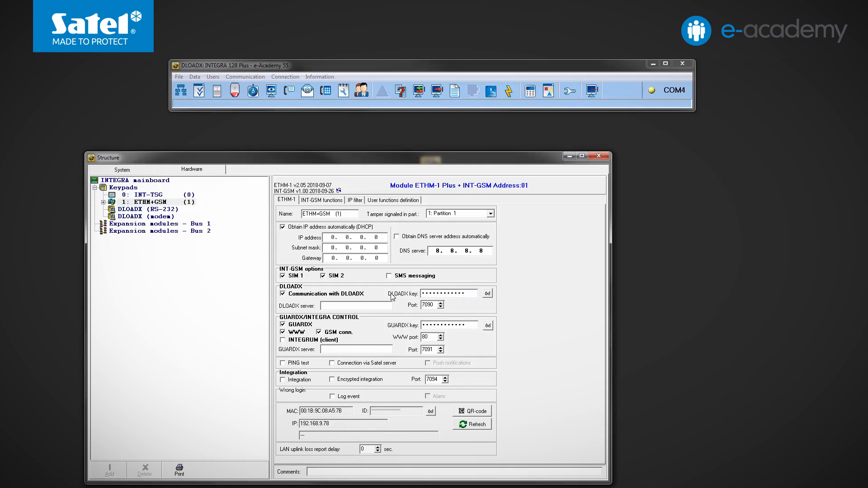
mouse_move(487, 297)
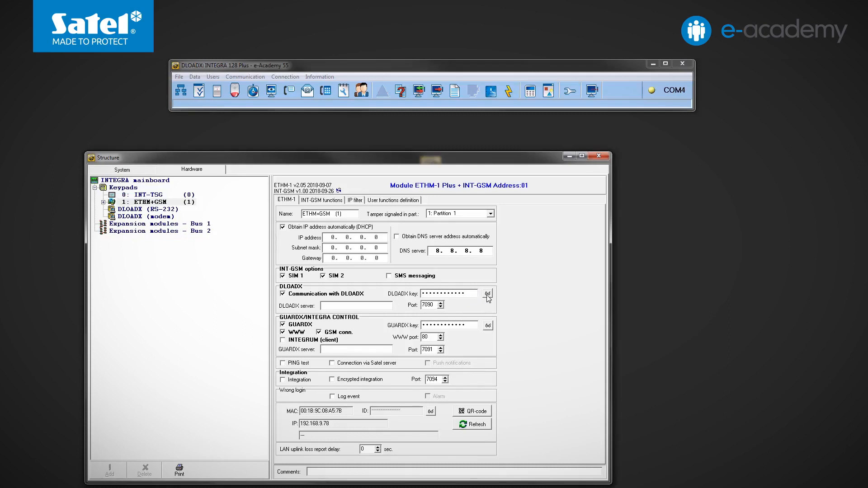
click(487, 293)
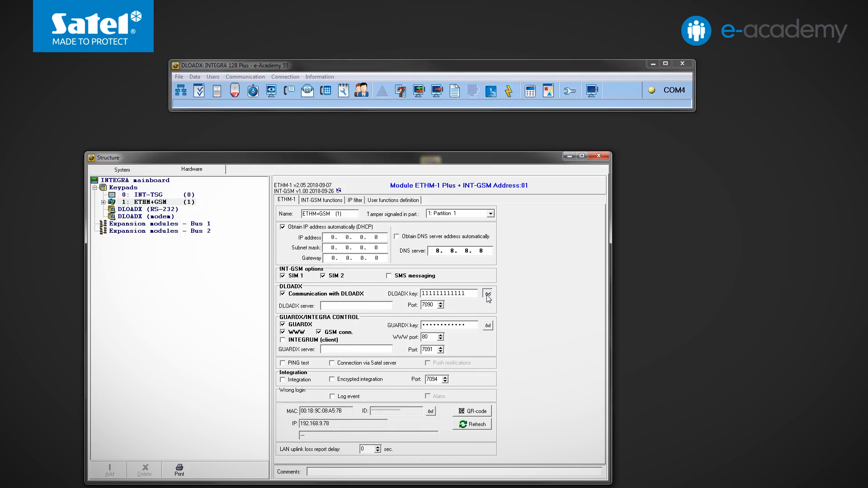
click(487, 293)
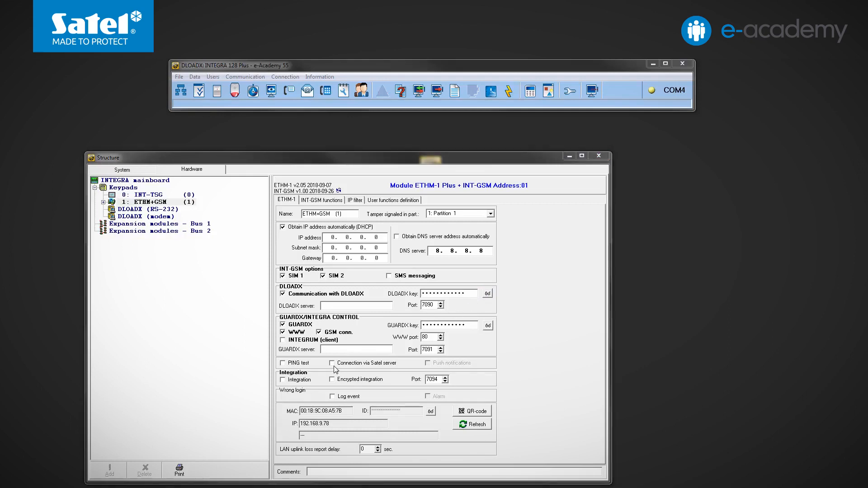
click(333, 362)
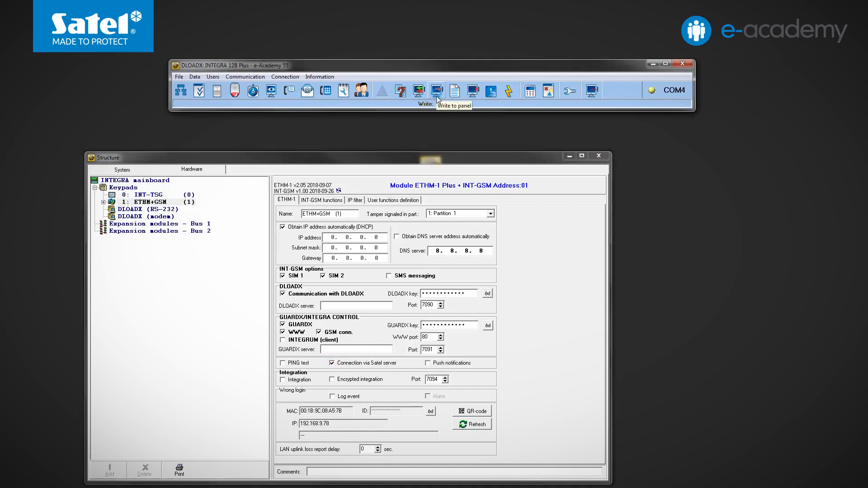
- Write the settings to the panel and refresh status to show the IP, SIM signal levels and full module ID
click(437, 91)
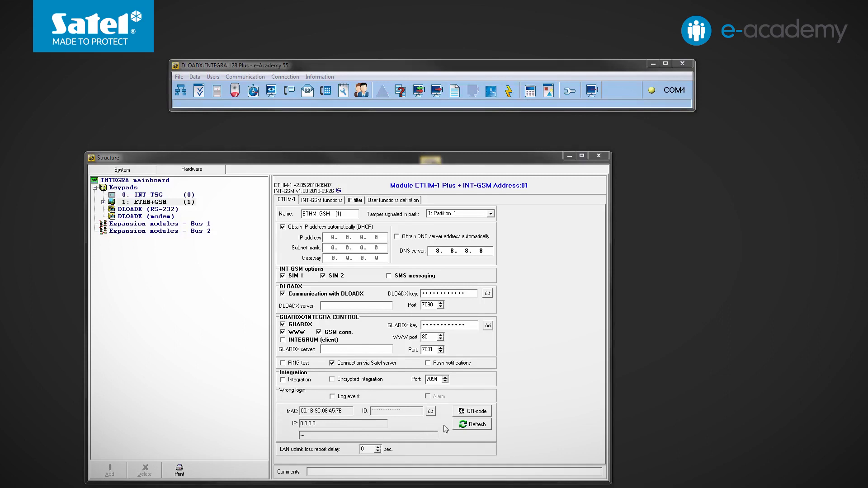
click(472, 423)
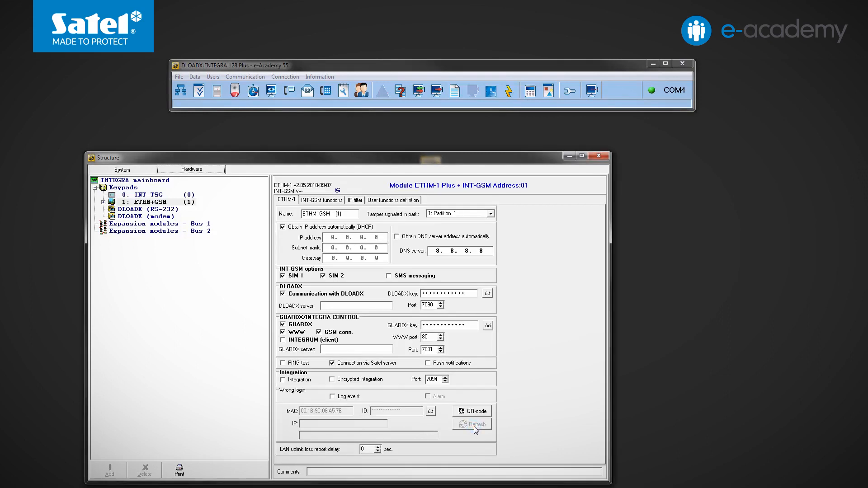
click(472, 424)
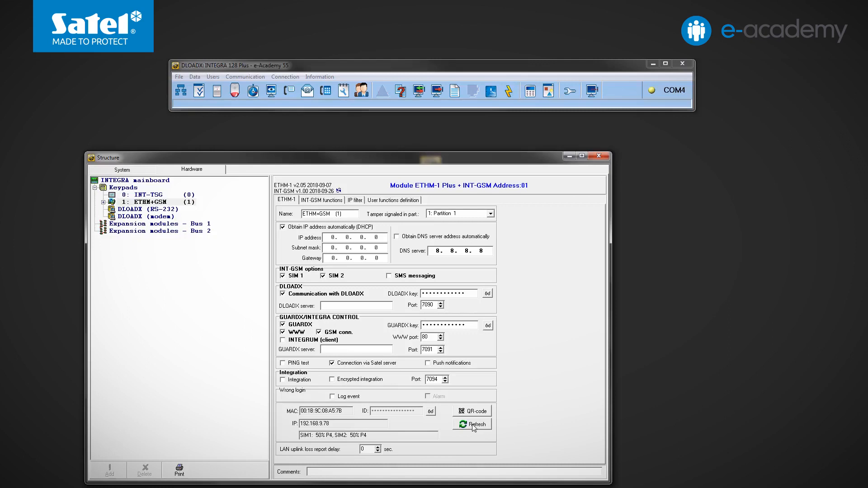
mouse_move(433, 419)
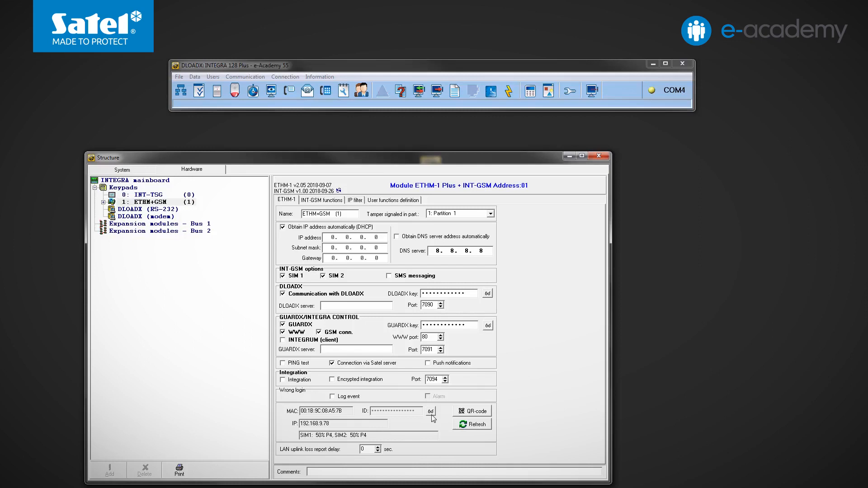
click(430, 412)
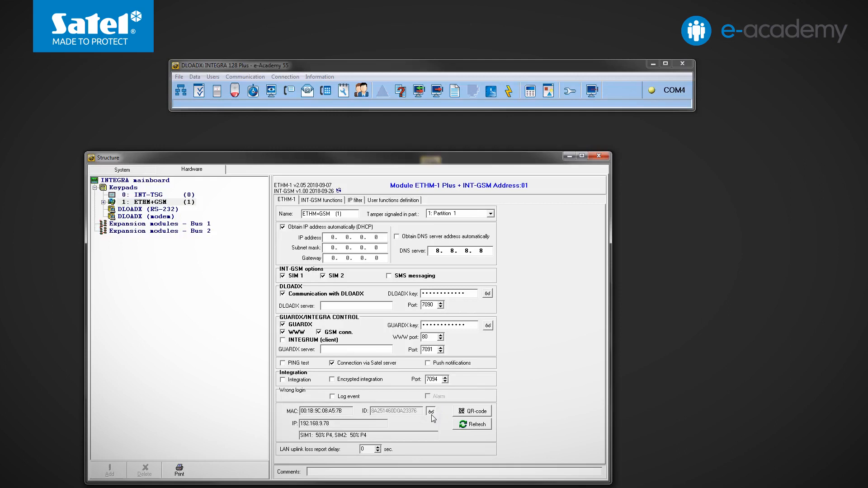
mouse_move(655, 95)
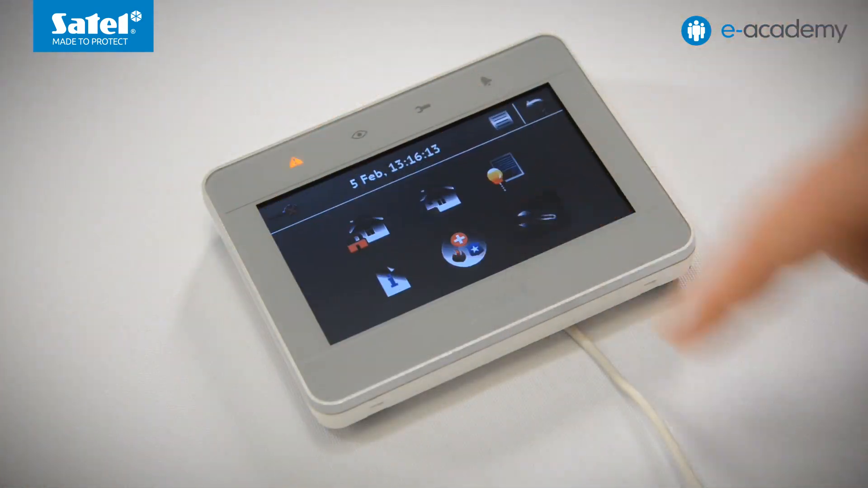
click(502, 121)
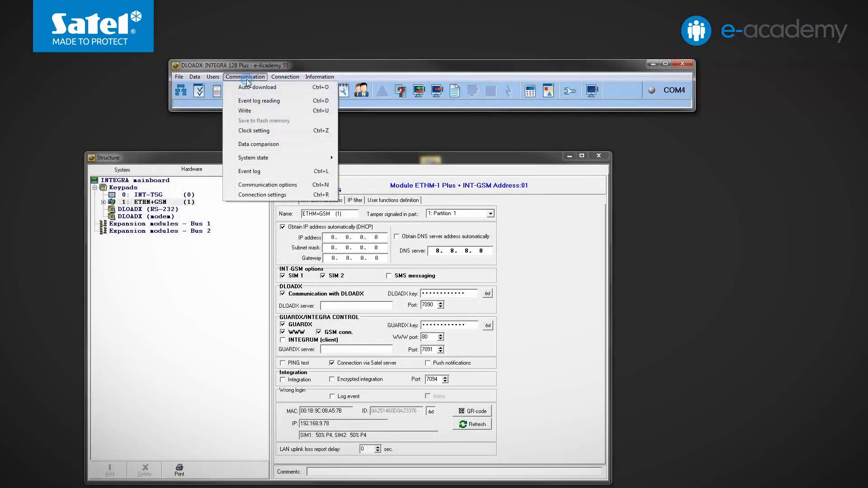
- Set the Satel server connection with the ETHM-1 ID, MAC and DLOADX key in Connection settings
click(262, 195)
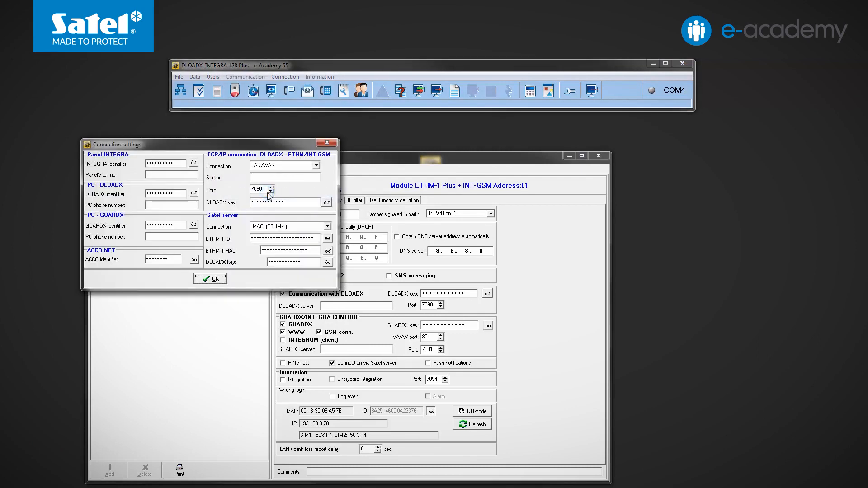
click(328, 239)
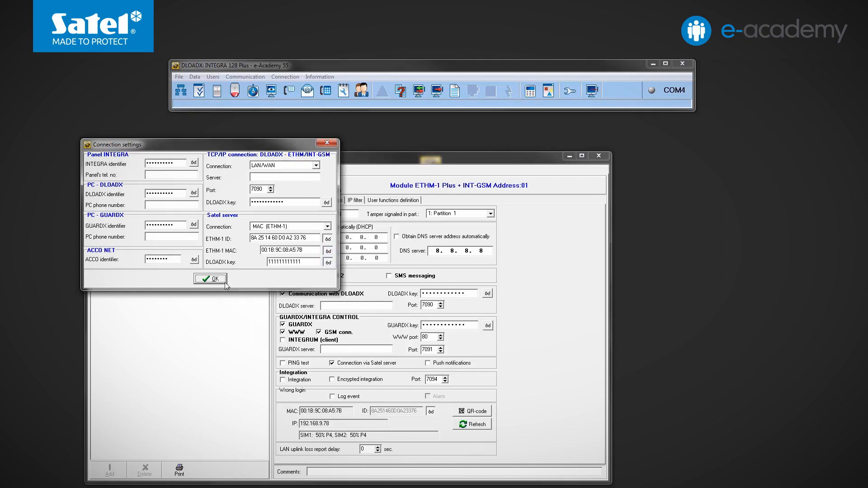
click(209, 277)
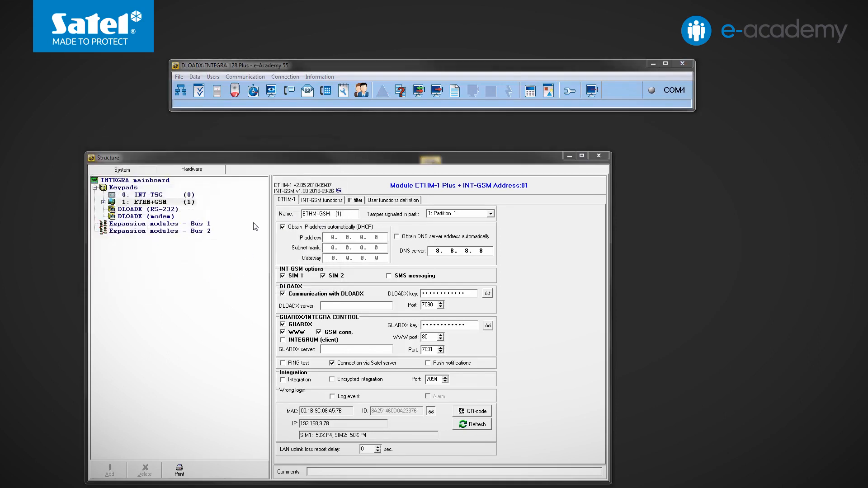
- Connect to the panel over TCP/IP via the Satel server and let panel data reading begin
click(285, 76)
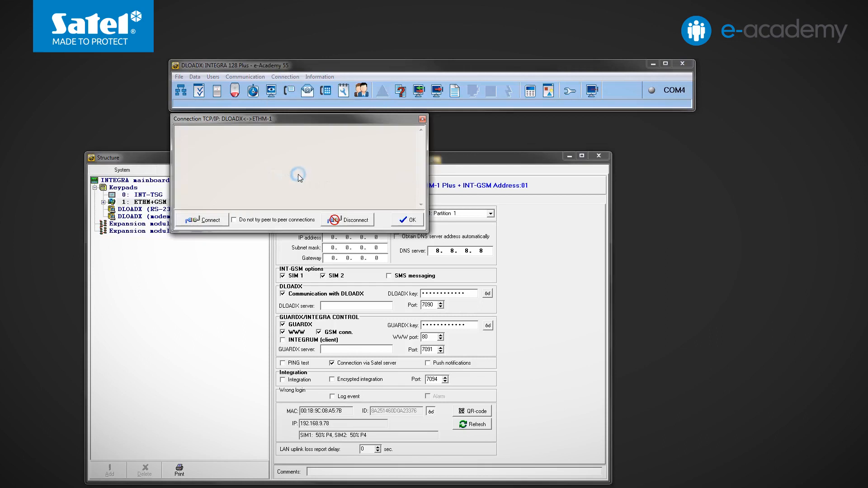
click(206, 219)
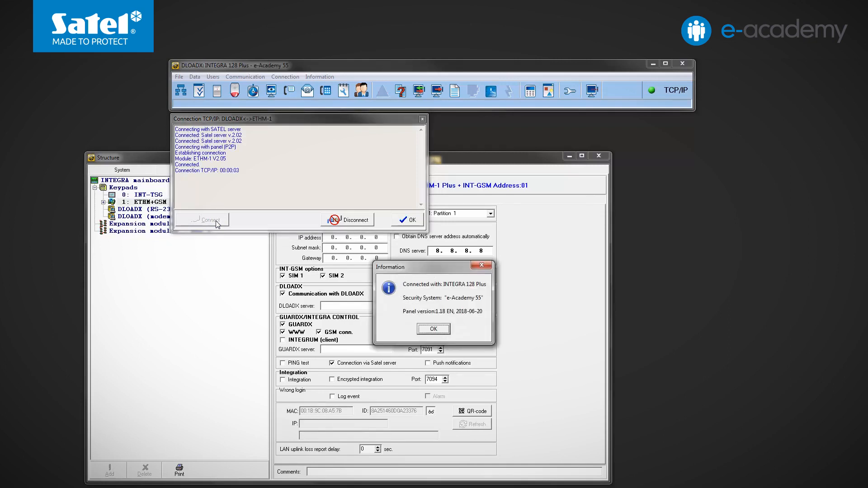
mouse_move(368, 329)
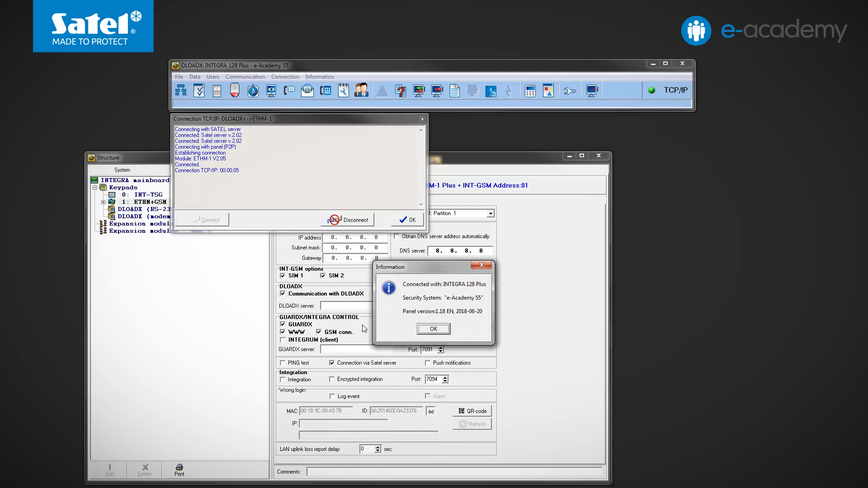
click(433, 329)
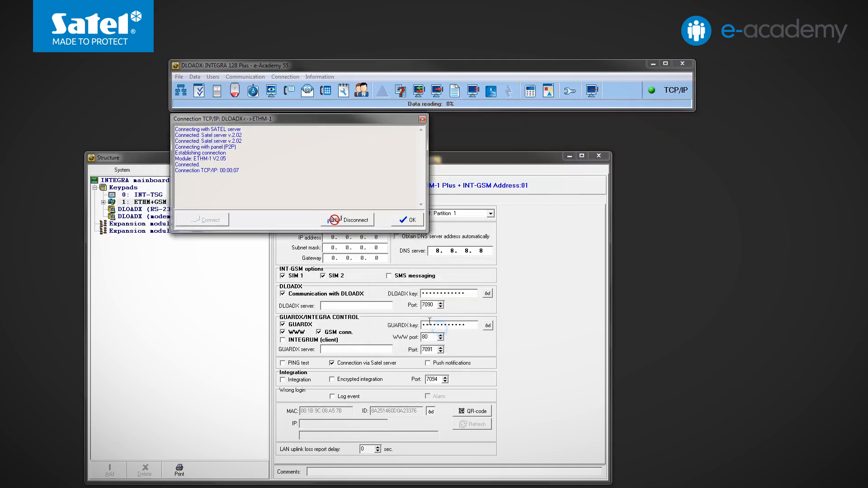